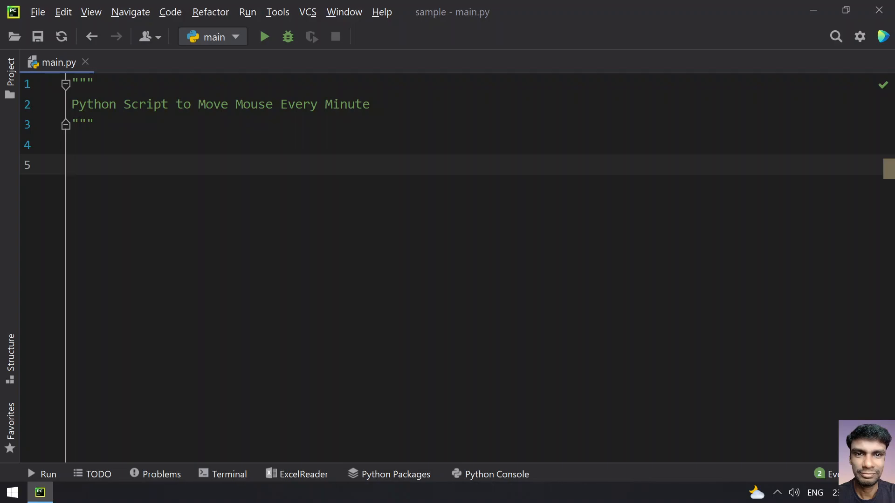
Step: Add 'import pyautogui as screen' on line 5 and start a new docstring line under the title
left_click(72, 165)
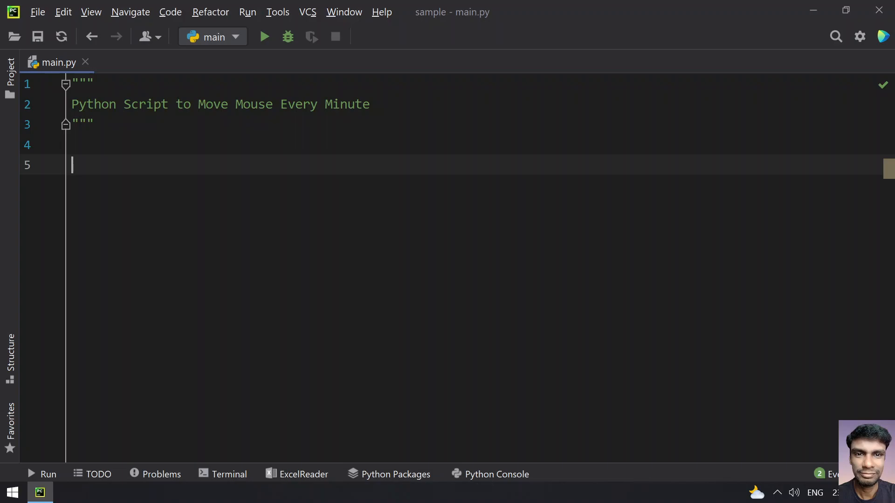
type("import")
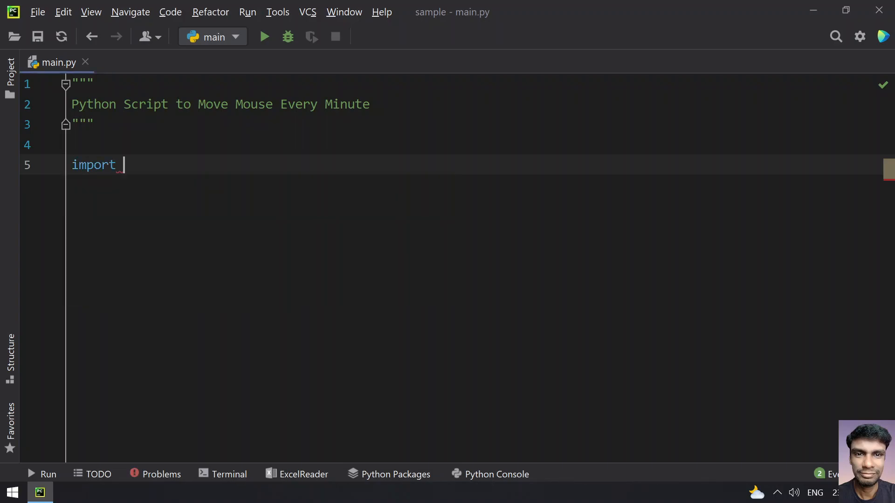
type("pyautogu")
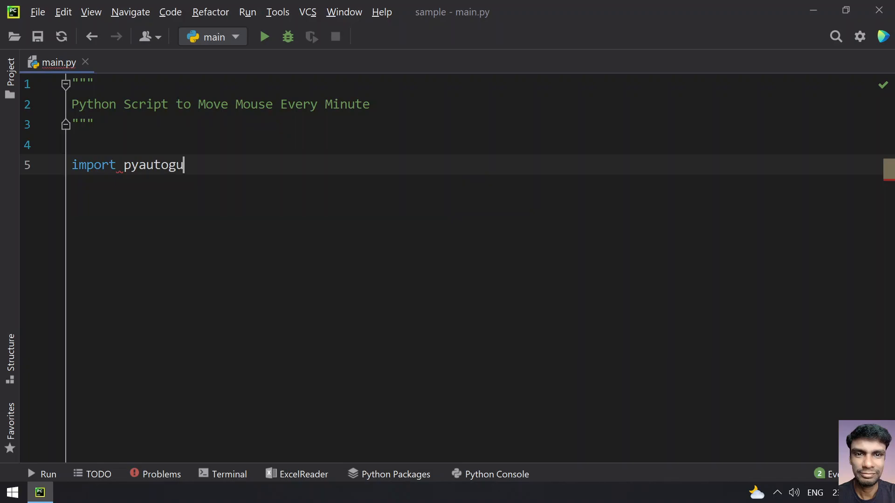
type("i as screen")
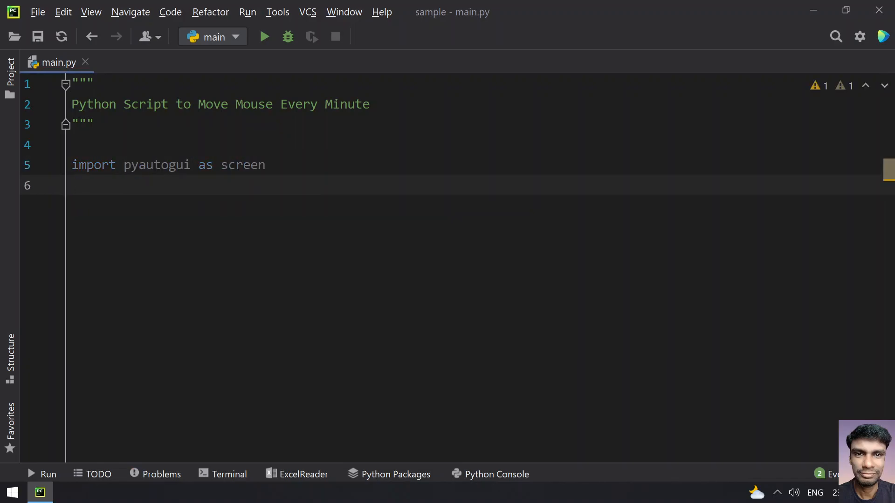
double_click(157, 165)
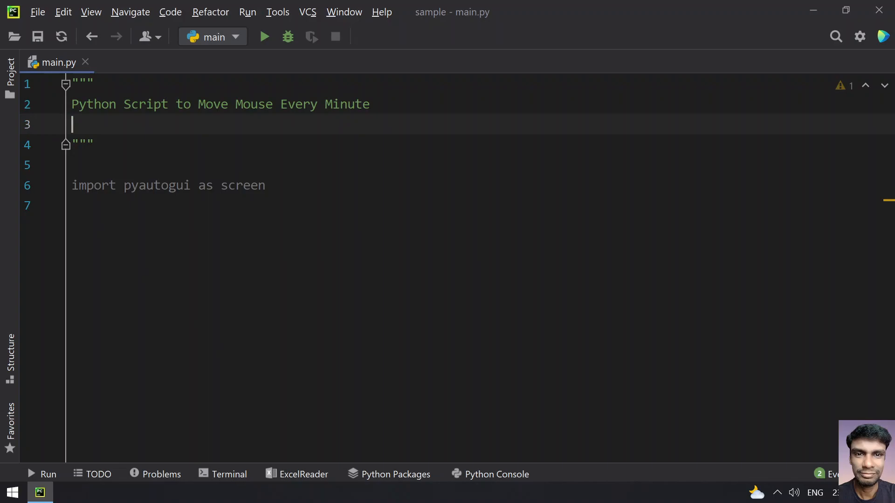
Step: Note '!pip install pyautogui' in the docstring and move to the line after the import
type("!pip")
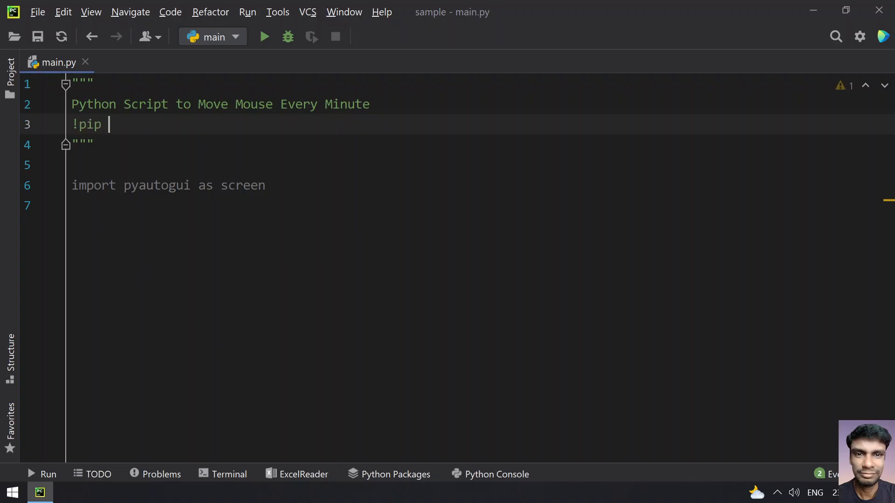
type("in")
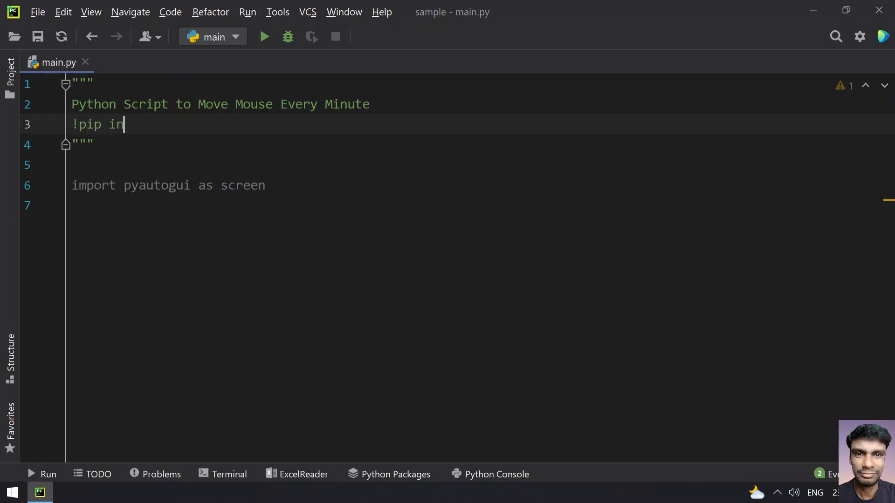
type("stall pyautogui")
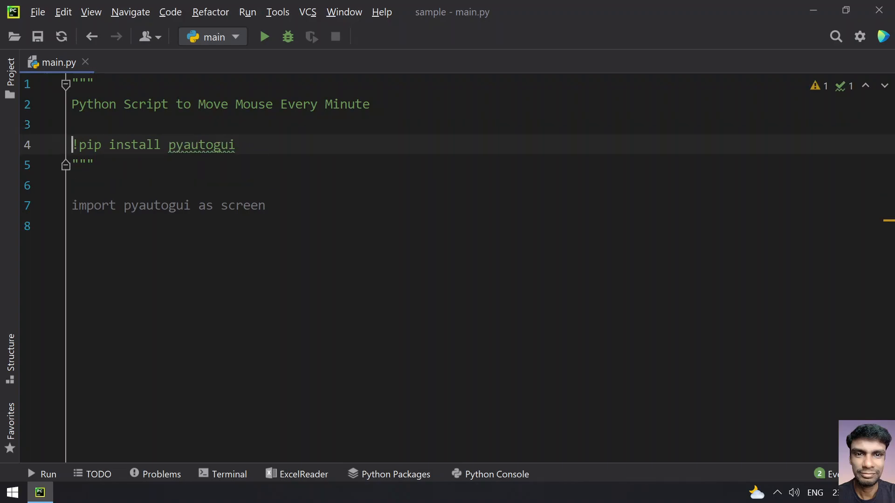
left_click(73, 227)
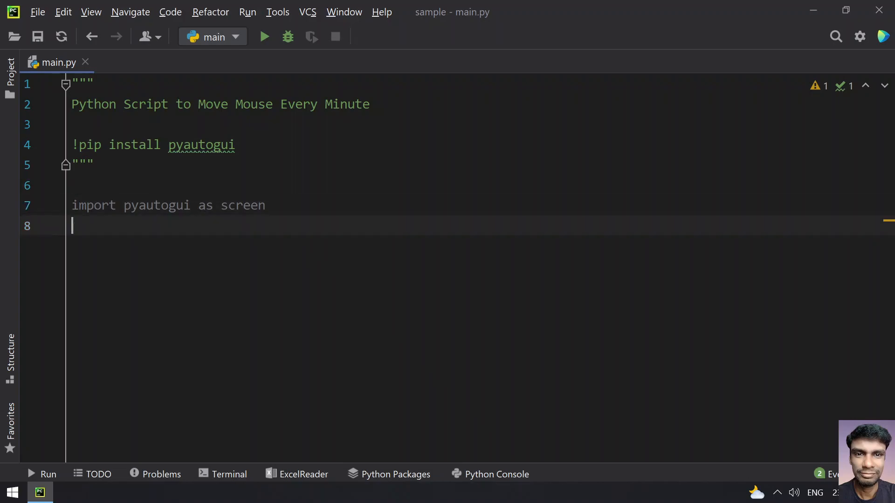
mouse_move(464, 50)
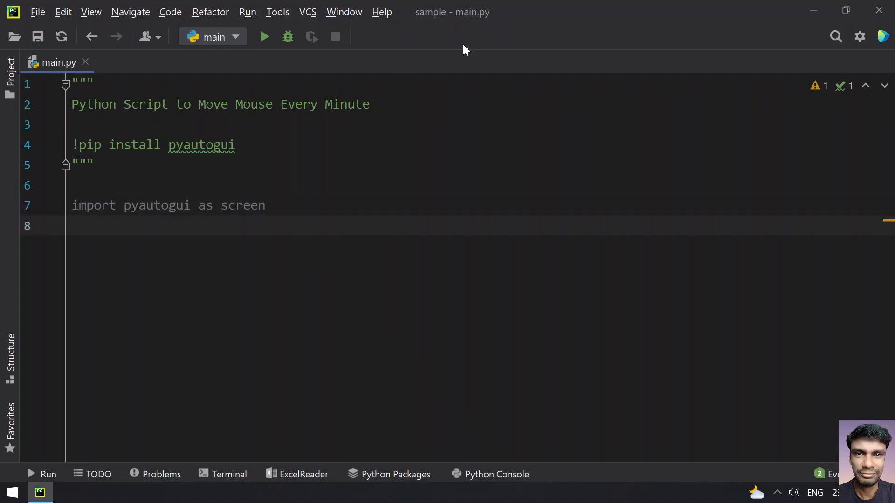
double_click(157, 206)
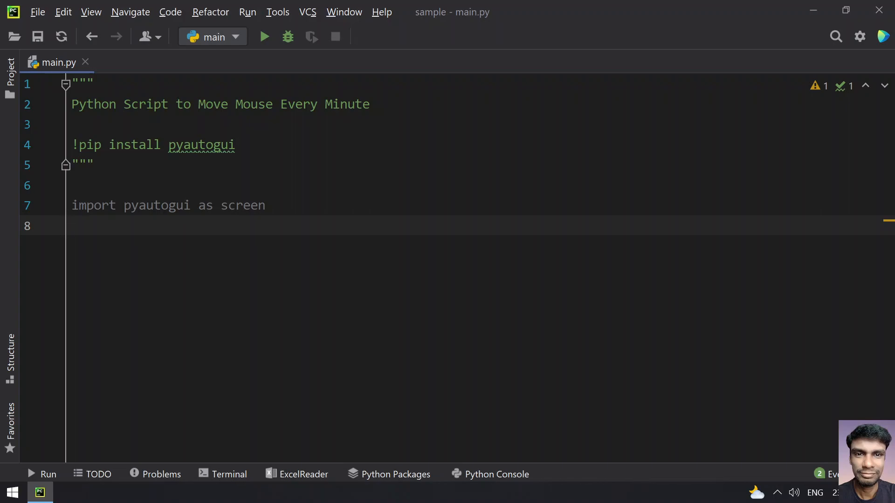
Step: Add 'import random' and 'import time' beneath the pyautogui import
type("in")
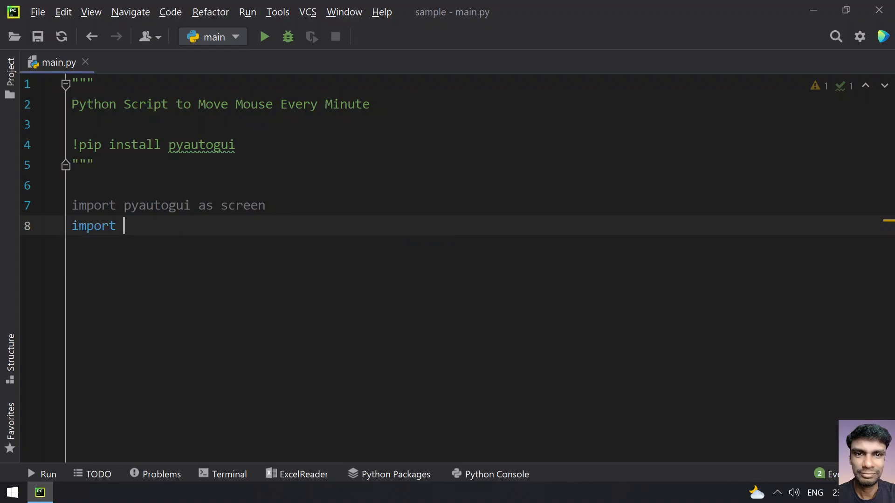
type("random")
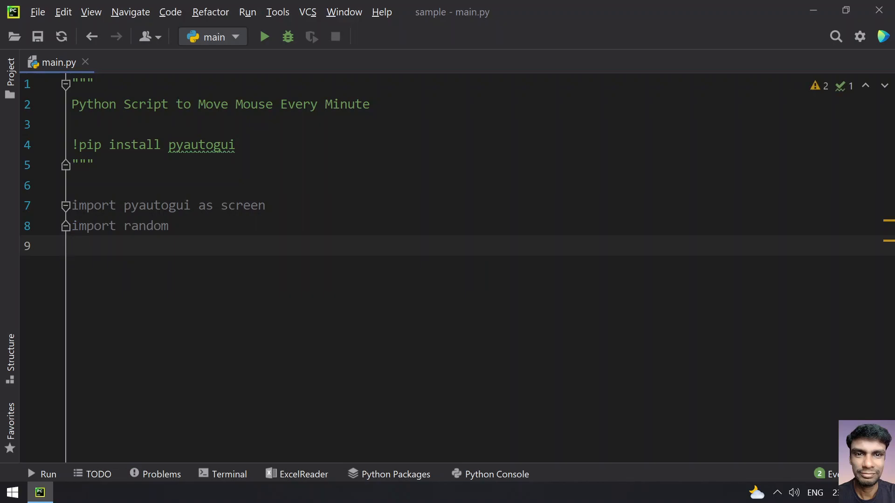
type("import time")
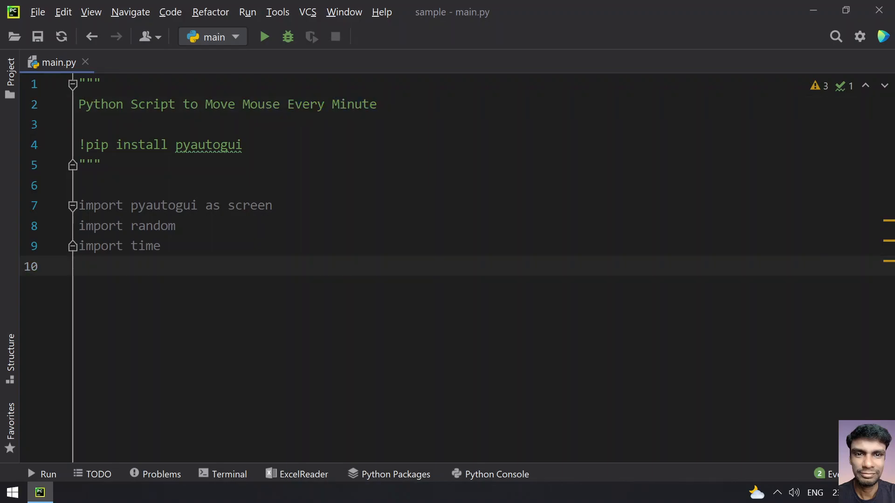
Step: Write 'x, y = screen.size()' and open a 'while True:' loop
type("x")
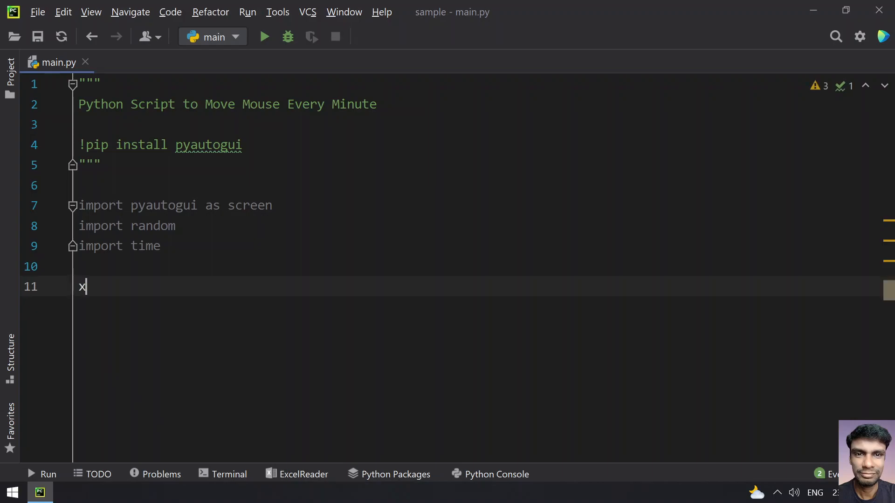
type(", y")
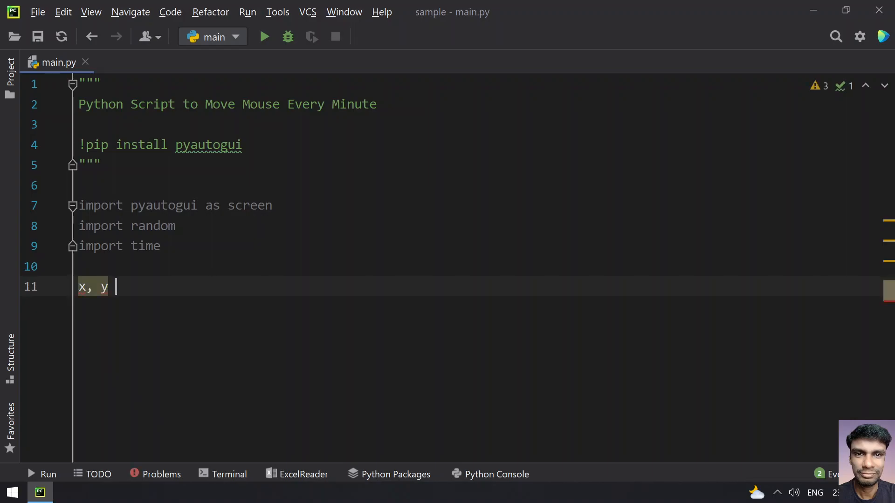
type("= sc")
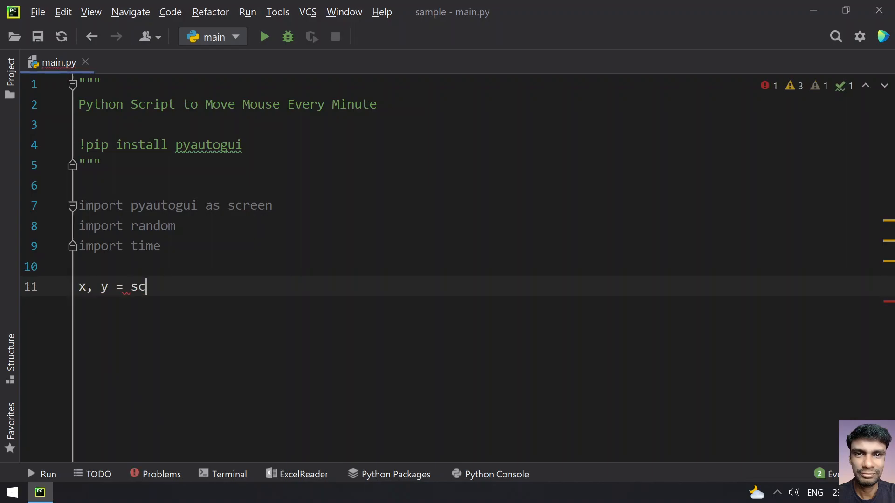
type("reen.")
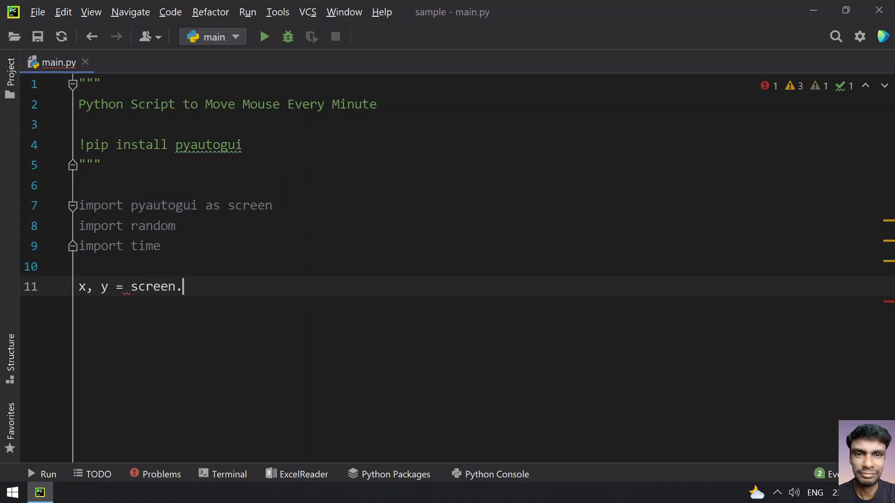
type("size(")
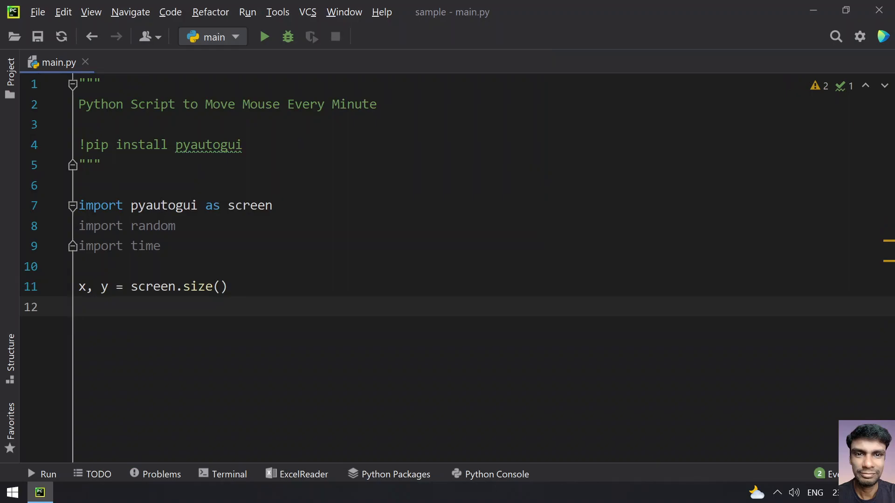
type("w")
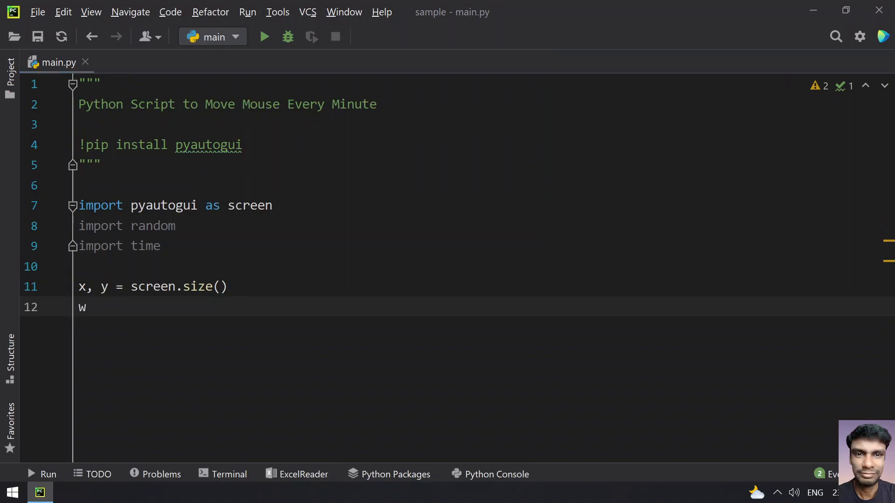
type("hile")
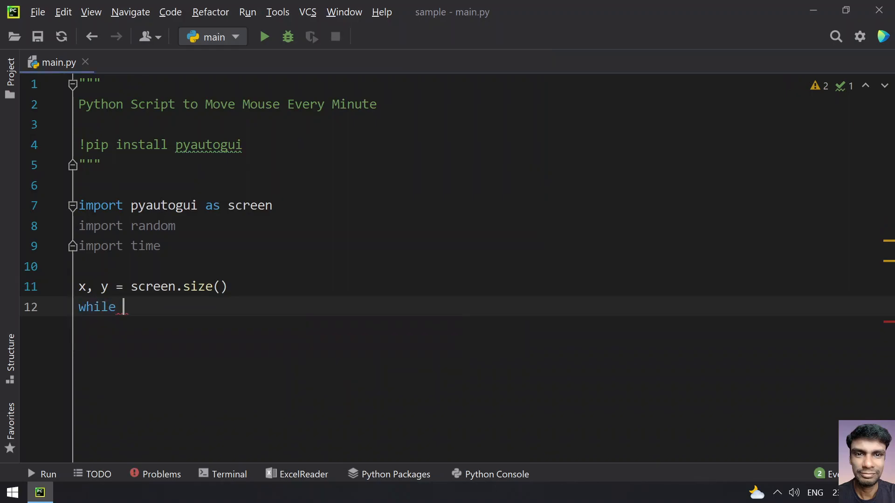
type("True:")
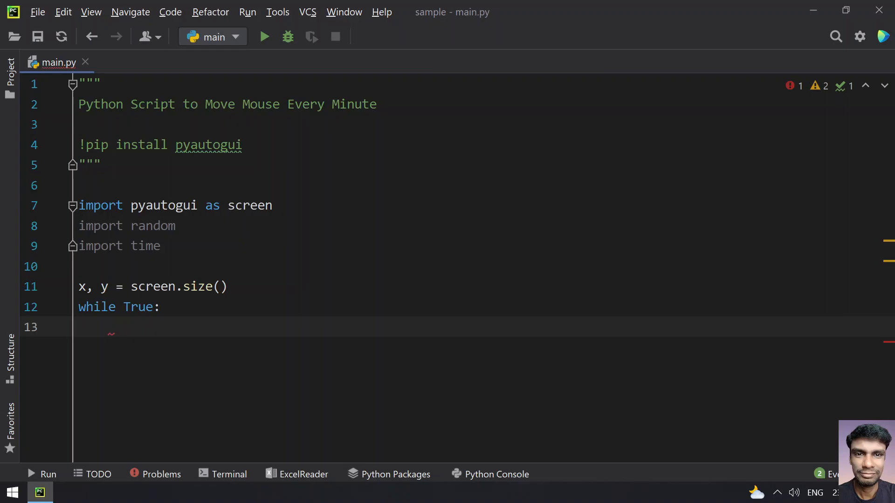
Step: Inside the loop, set x1 = random.randint(0, x)
type("x1 =")
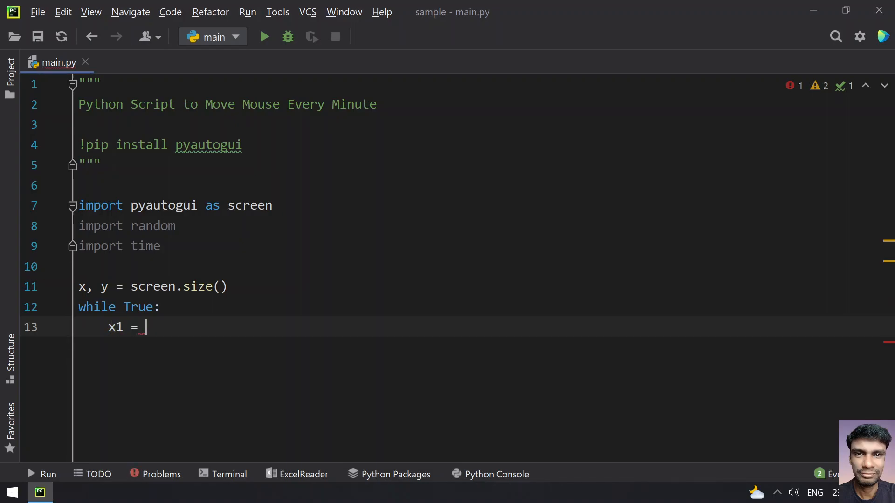
type("ran")
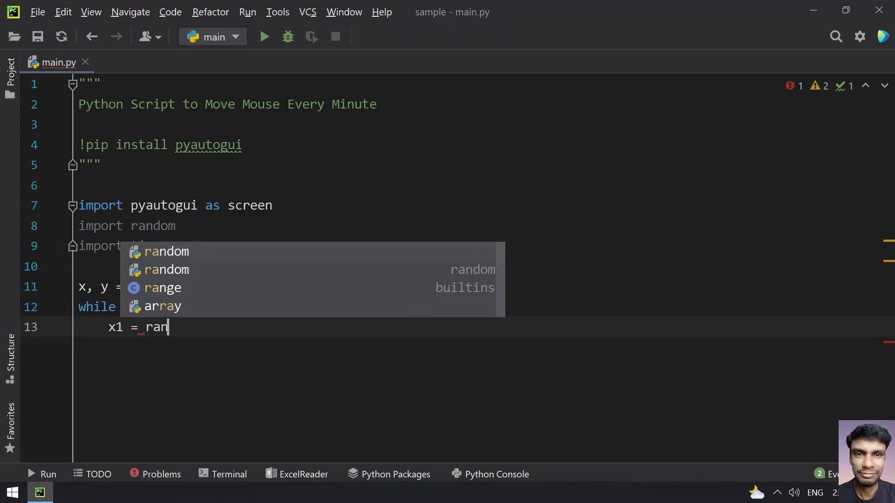
type("dom.randint(")
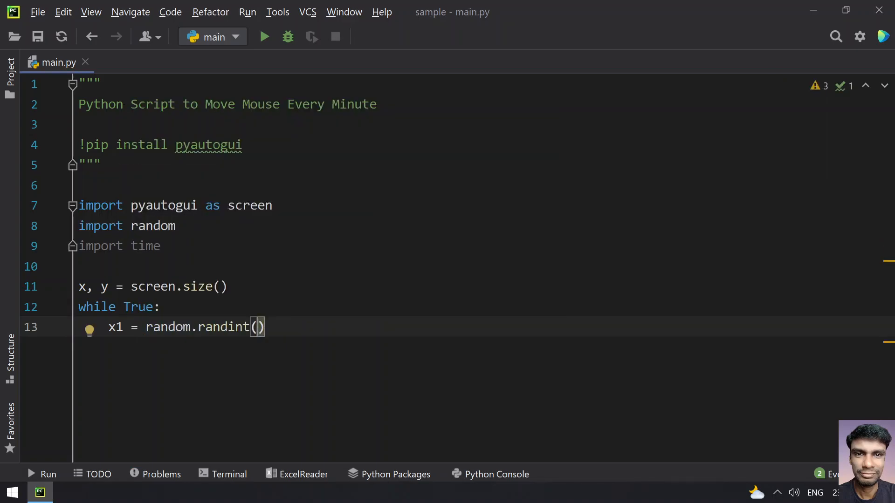
type("0,")
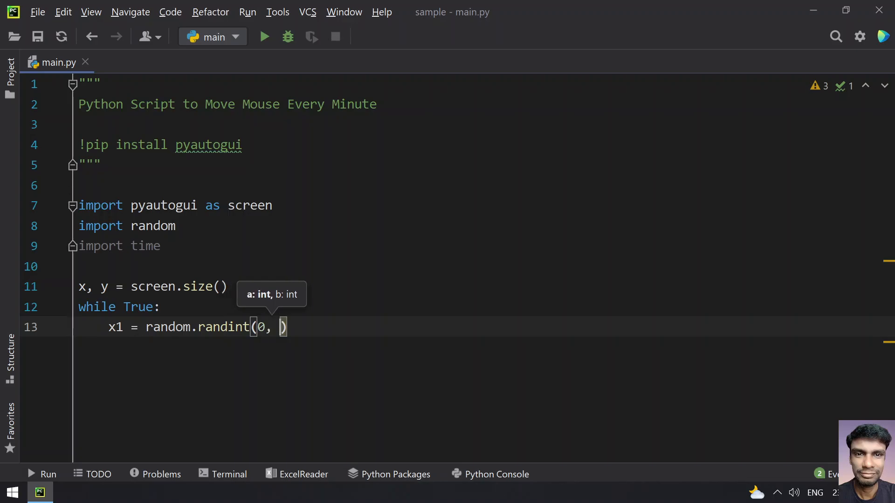
type("x")
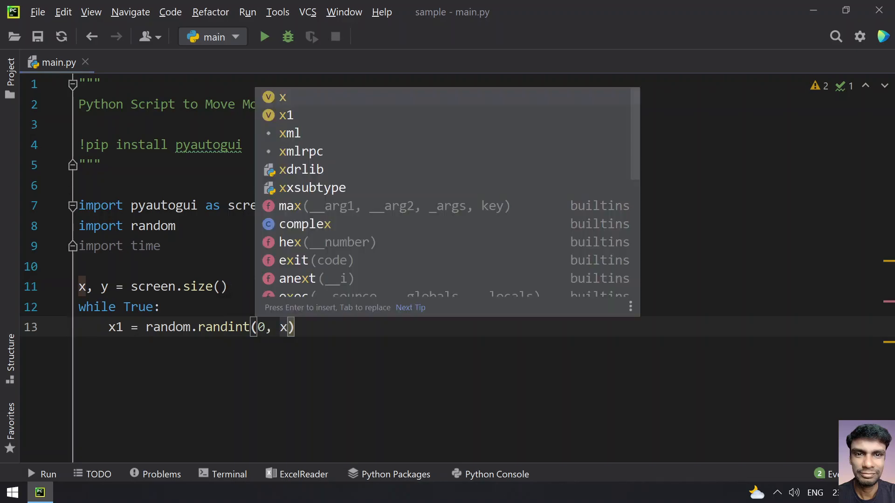
key("Escape")
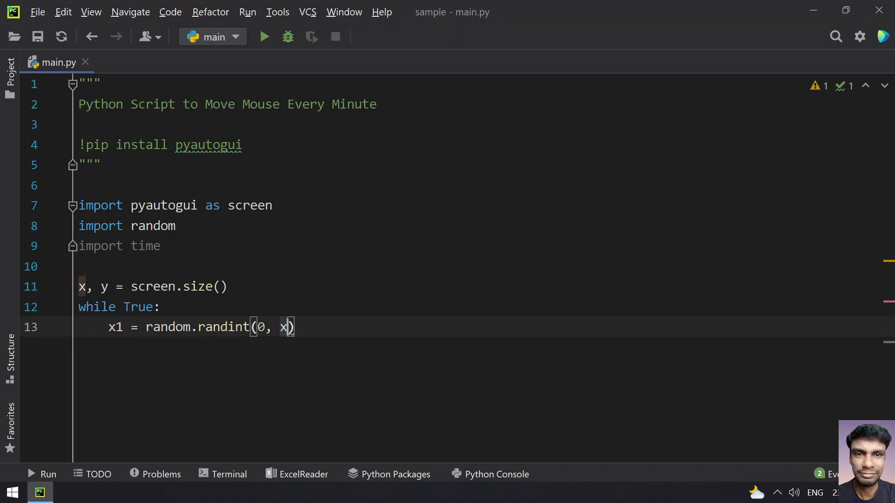
Step: On the next loop line, set y1 = random.randint(0, y)
double_click(115, 328)
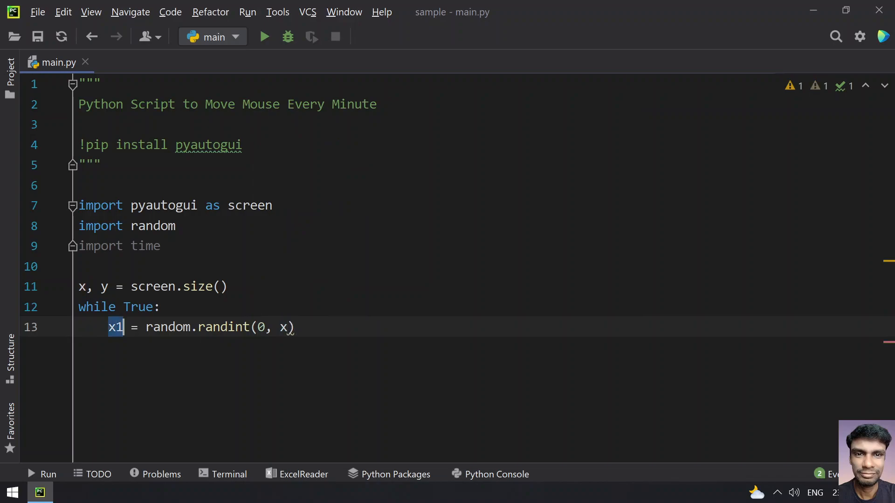
key("Return")
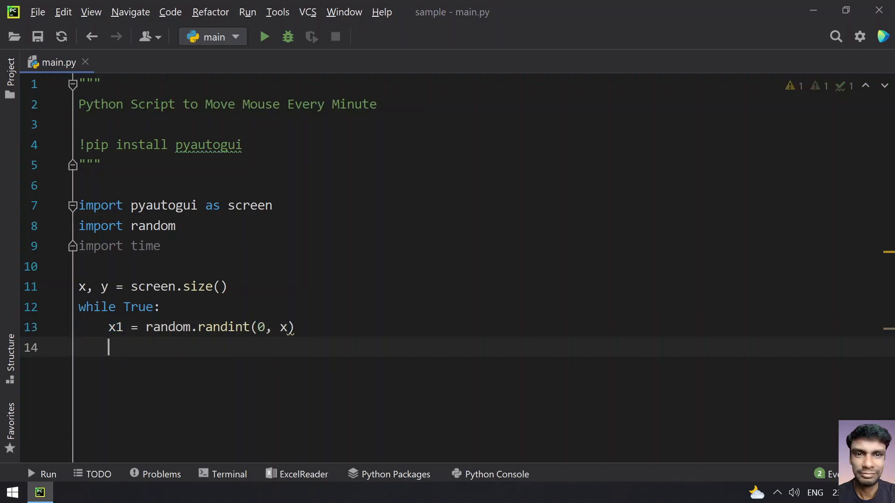
type("y1")
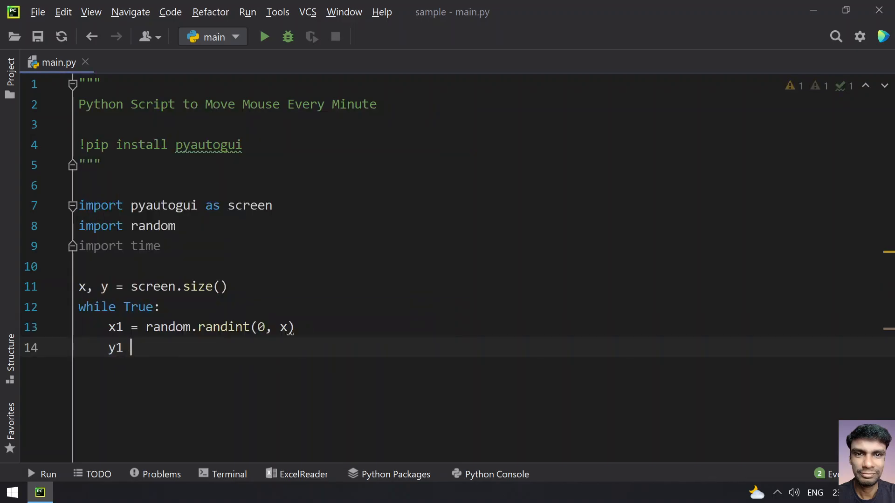
type("= ra")
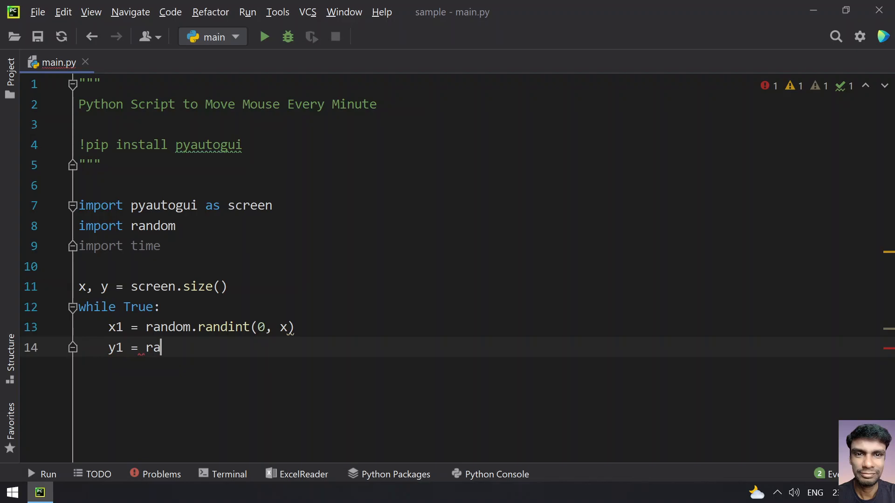
type("ndom")
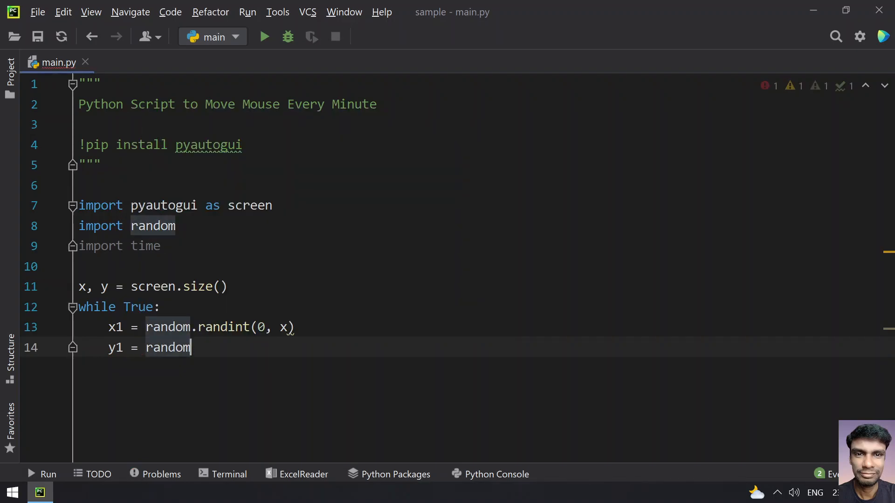
type(".randint(0, y")
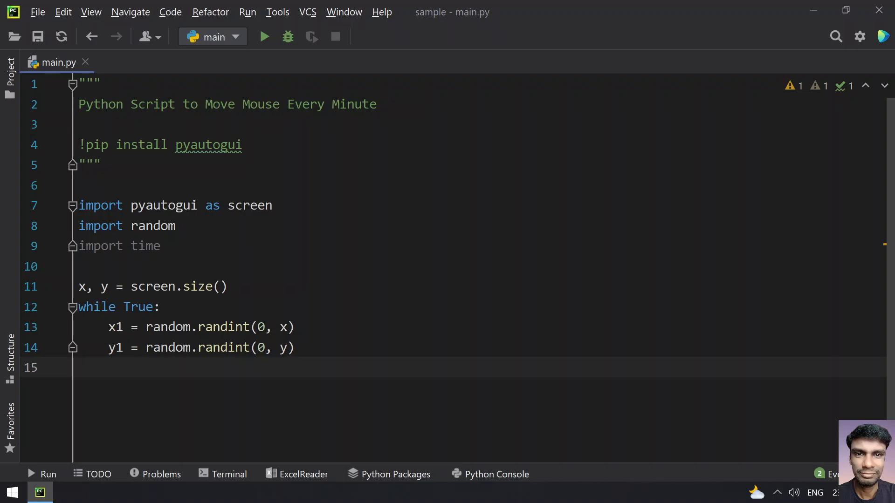
Step: Add screen.moveTo(x1, y1) to the loop and begin the next line
type("screen")
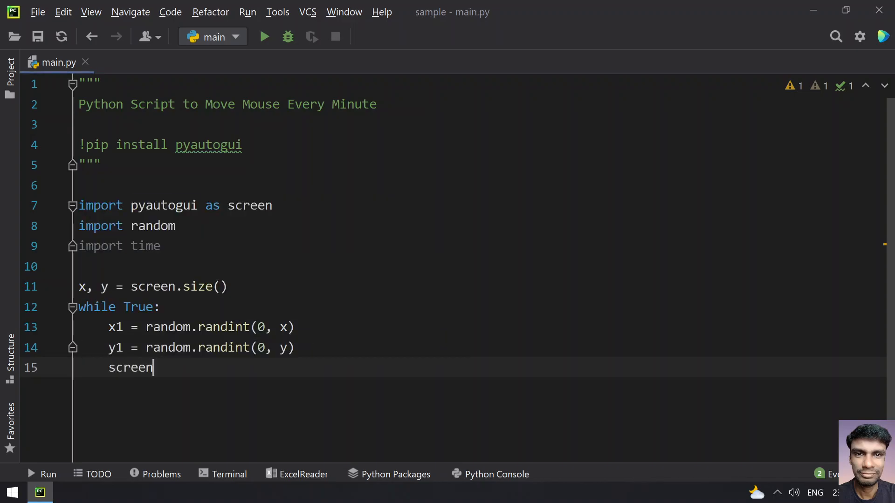
type(".moveTo(")
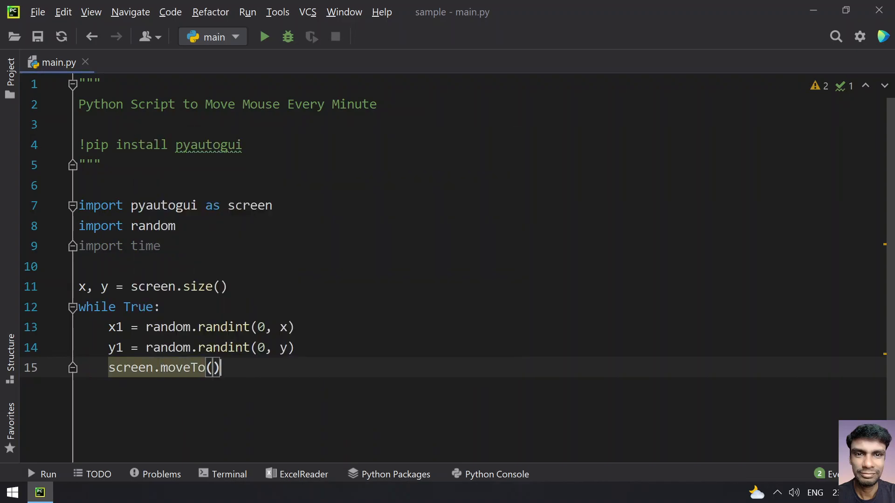
type("x1,")
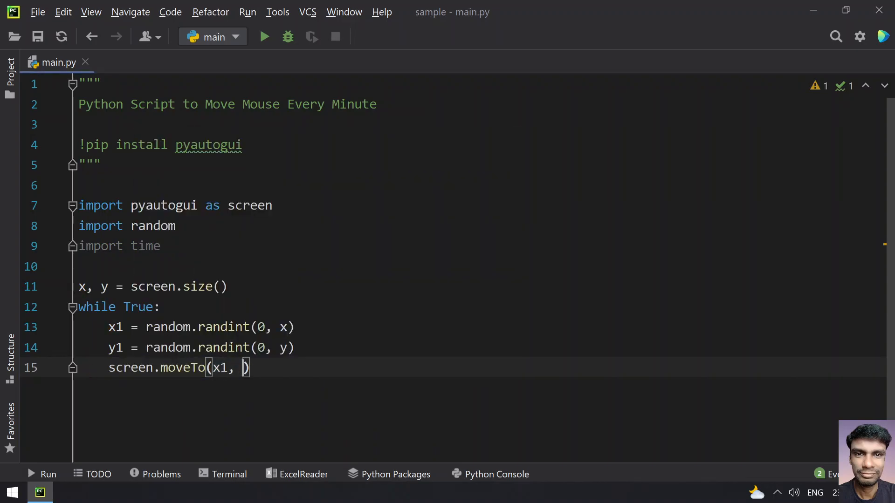
type("y1")
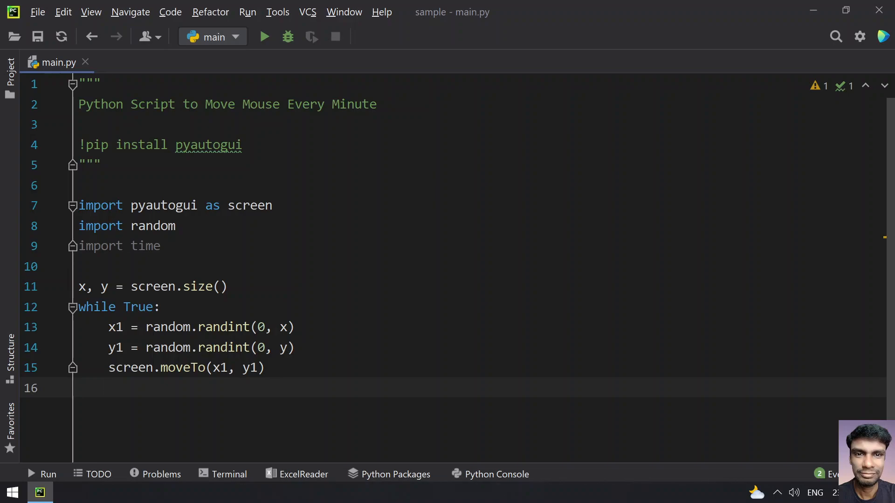
type("s")
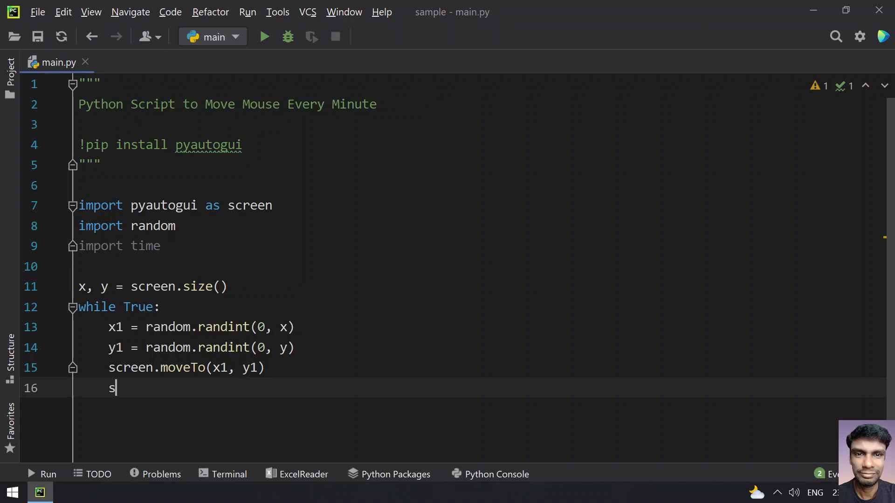
Step: Add screen.click(int(x/2), y-30) to the loop and open a new loop line
type("creen")
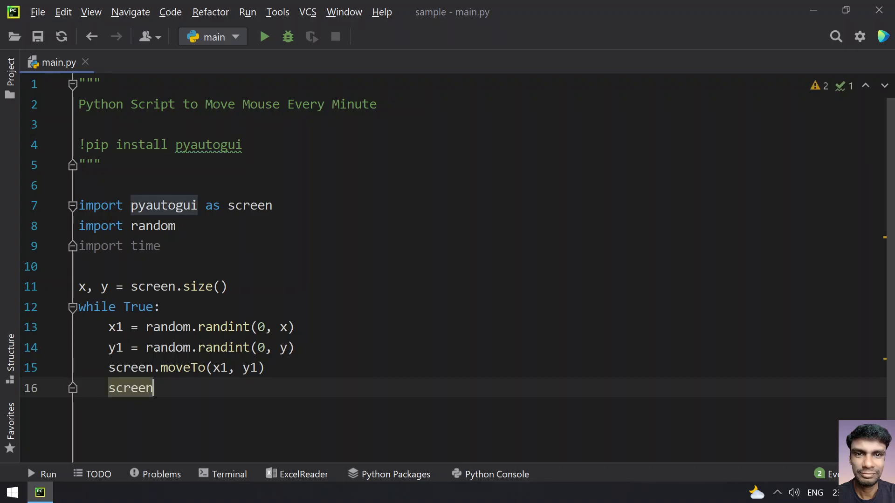
type(".click")
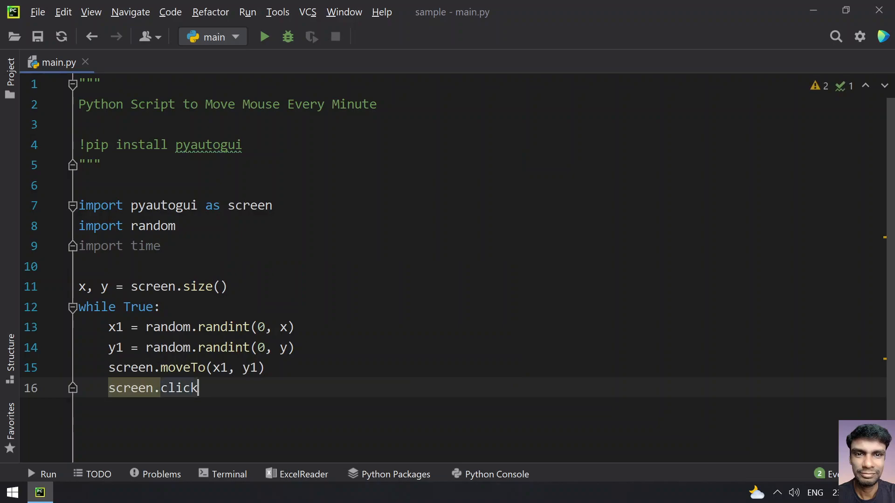
type("()")
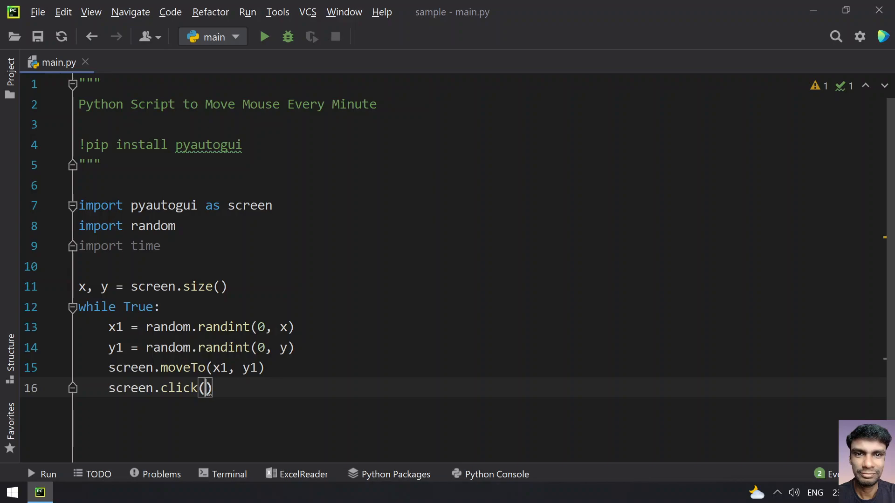
type("int(")
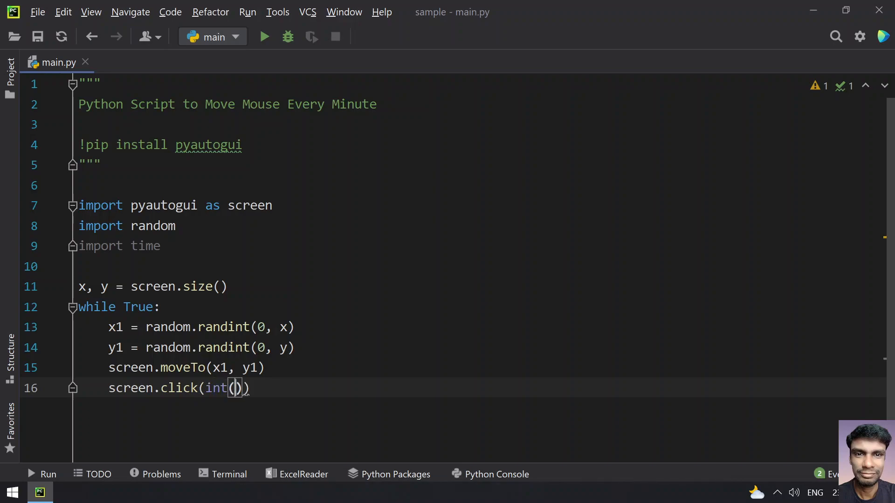
type("x/2")
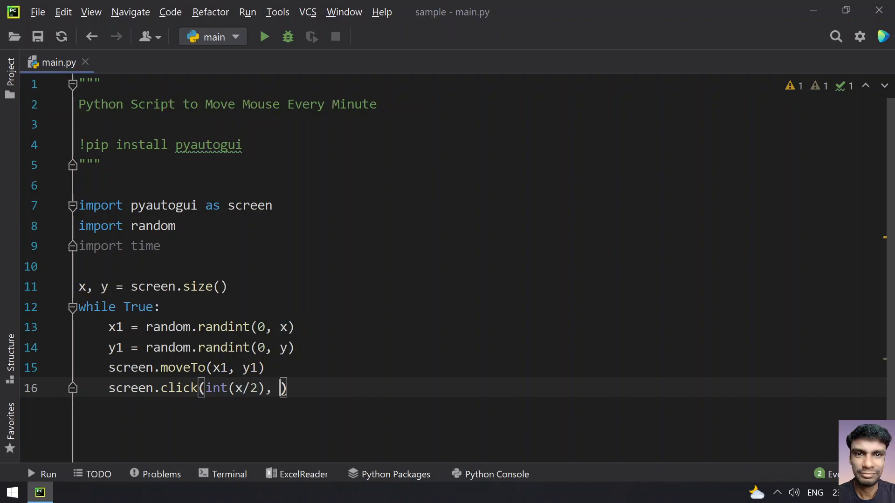
type("y-3")
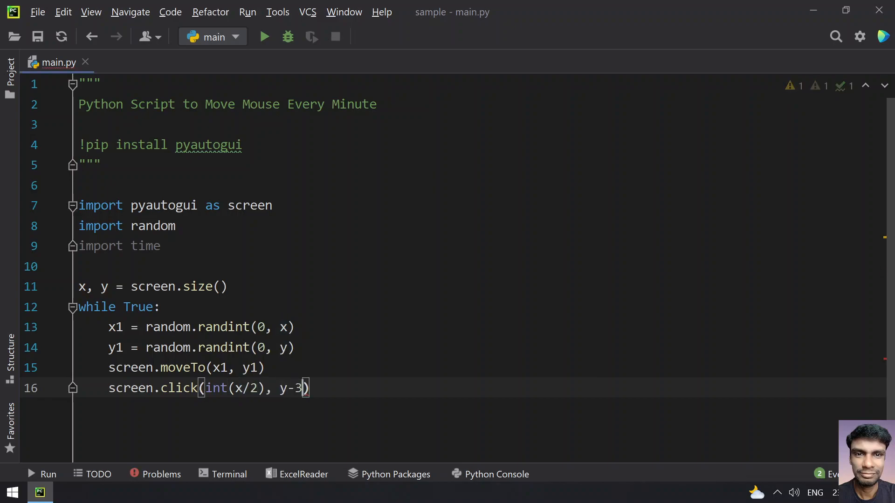
double_click(228, 388)
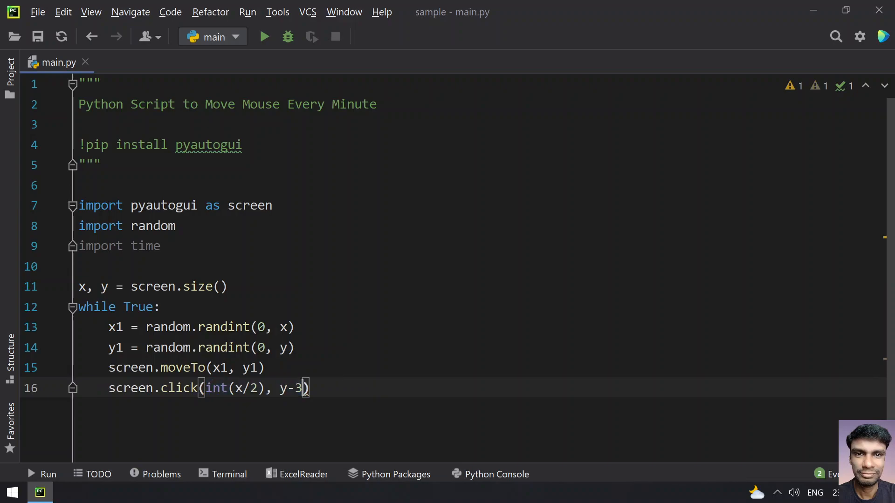
type("0")
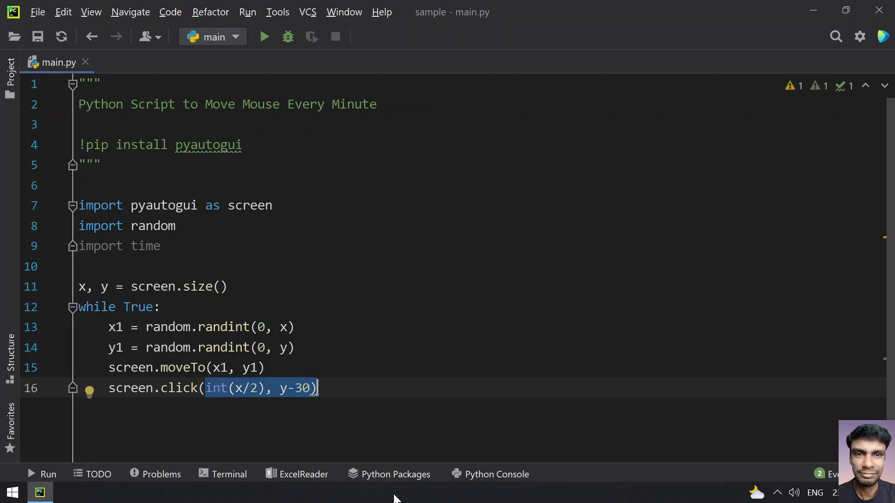
mouse_move(401, 493)
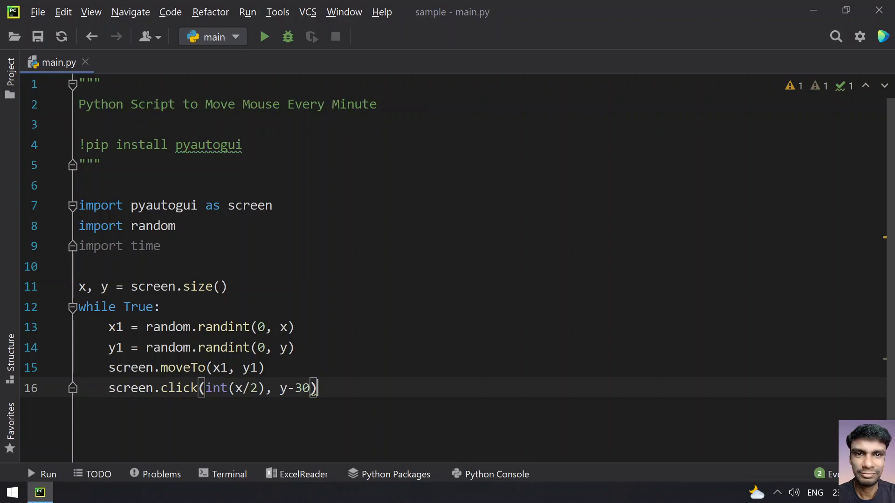
key("enter")
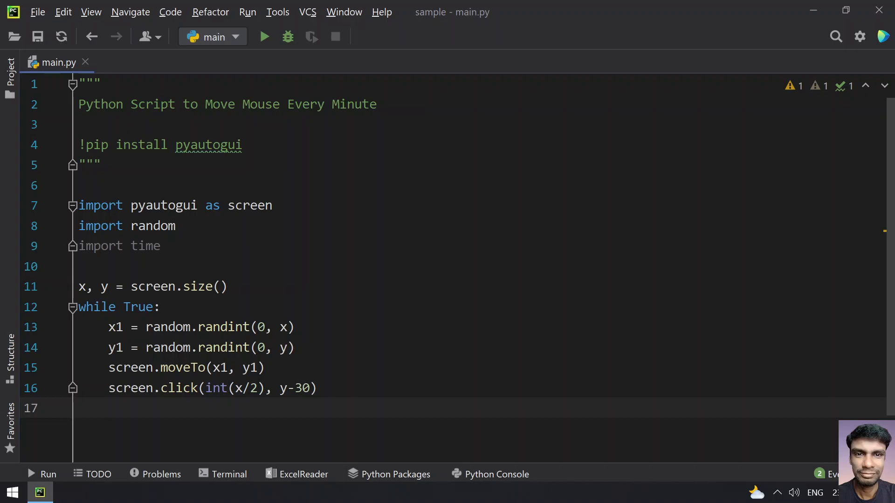
Step: End each loop pass with time.sleep(60) and move to a new loop line
type("tim")
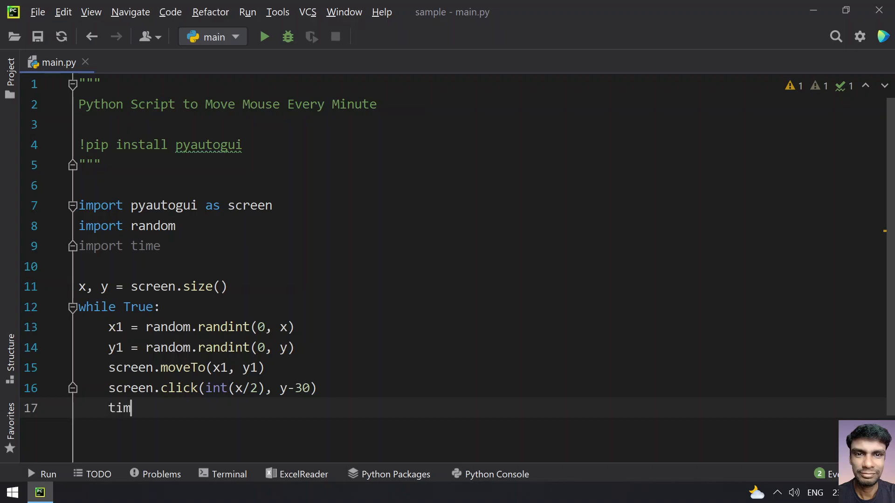
type("e.sleep(")
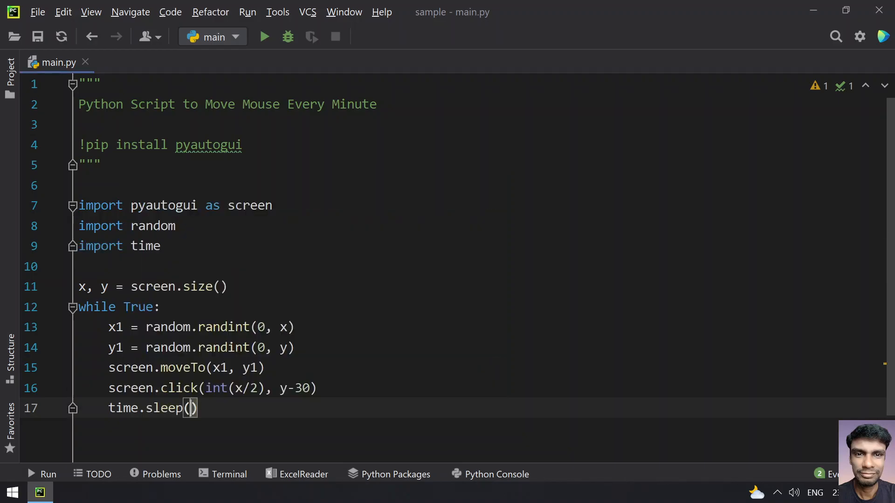
type("60")
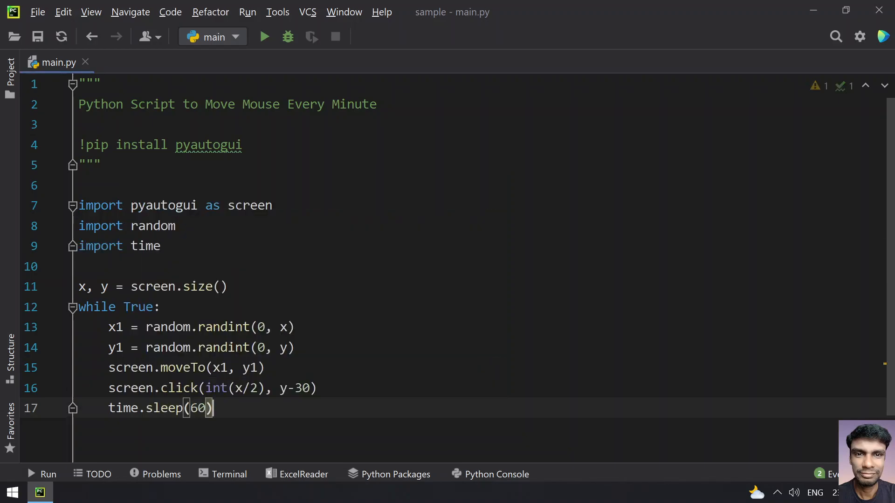
key("enter")
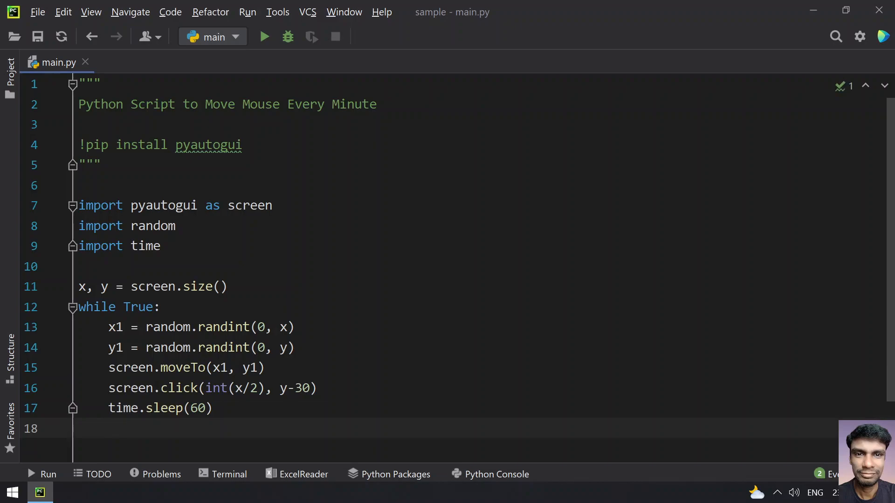
left_click(109, 429)
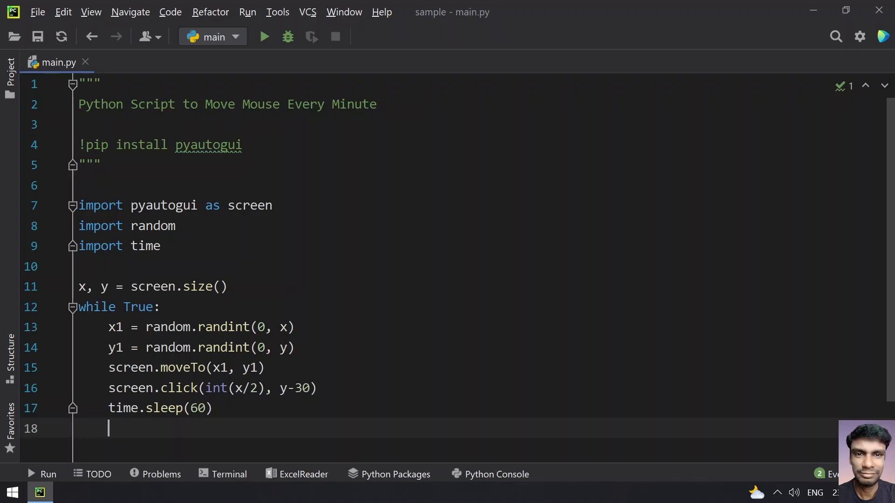
mouse_move(269, 61)
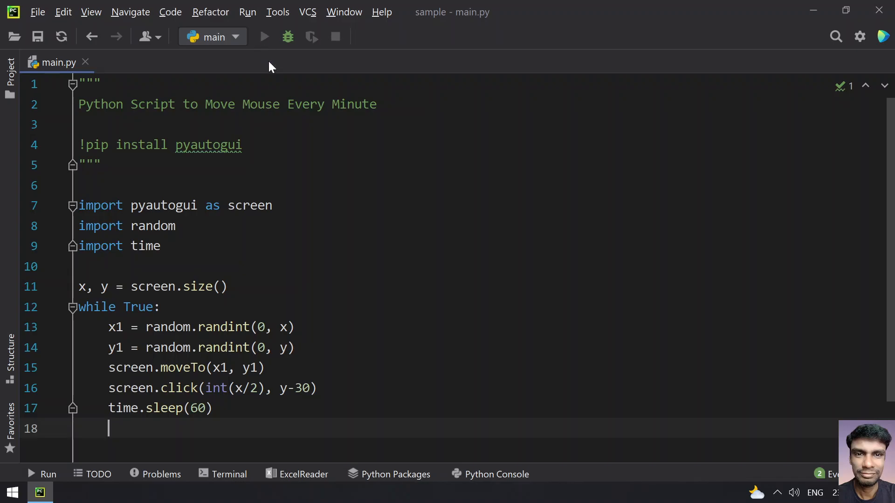
Step: Run main.py, then stop it, leaving a KeyboardInterrupt traceback
left_click(264, 37)
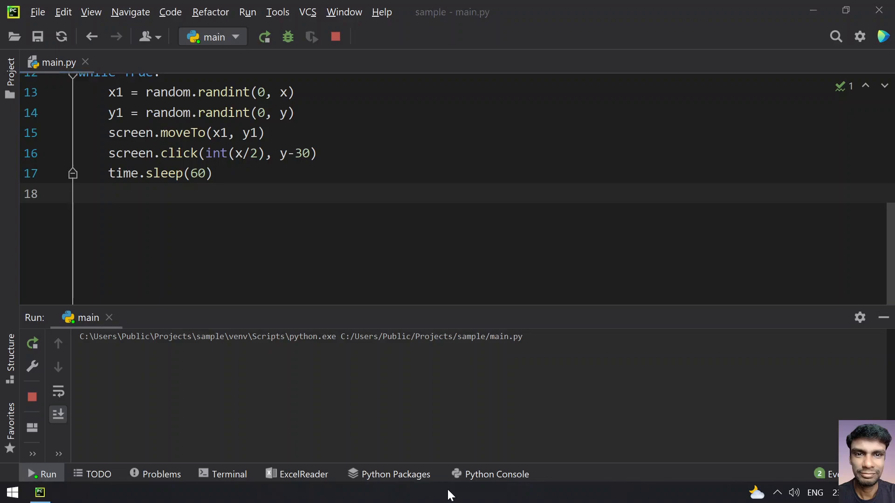
mouse_move(462, 486)
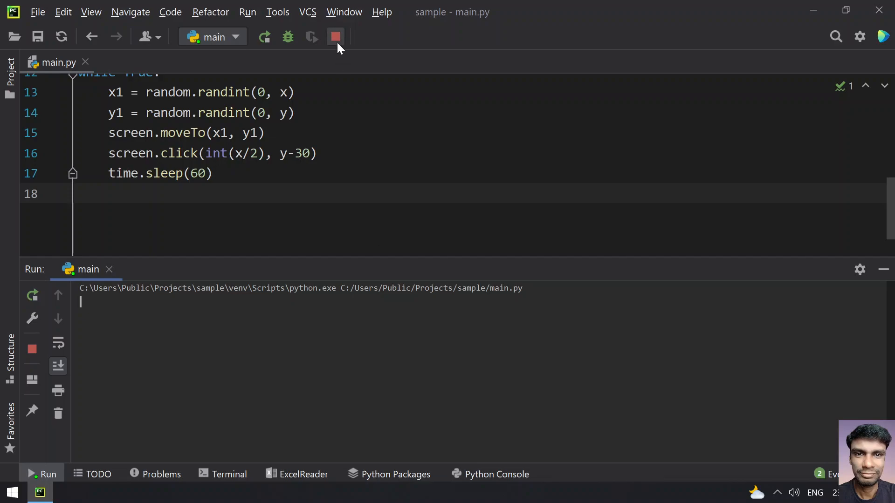
left_click(335, 37)
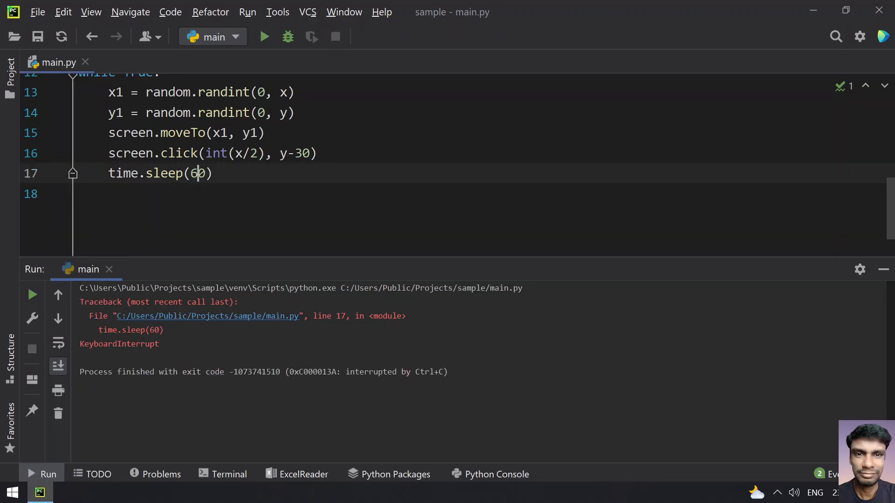
Step: Change the pause to time.sleep(10) and run the script again
type("10")
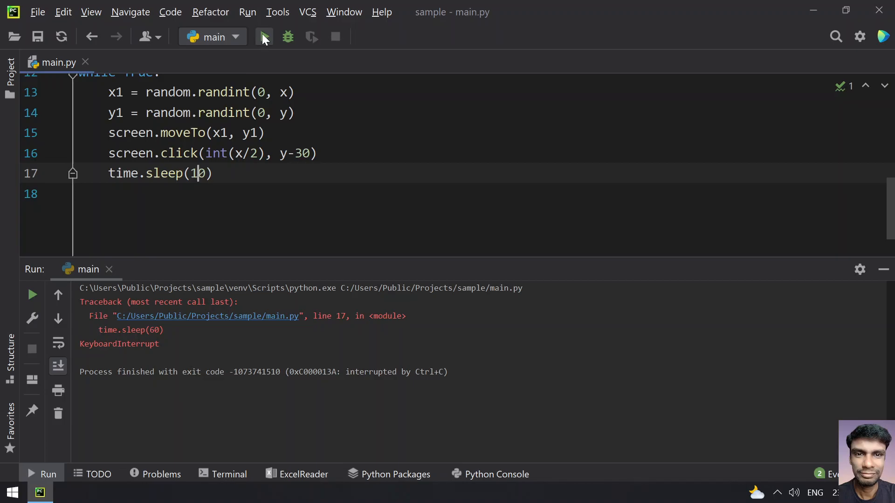
left_click(263, 37)
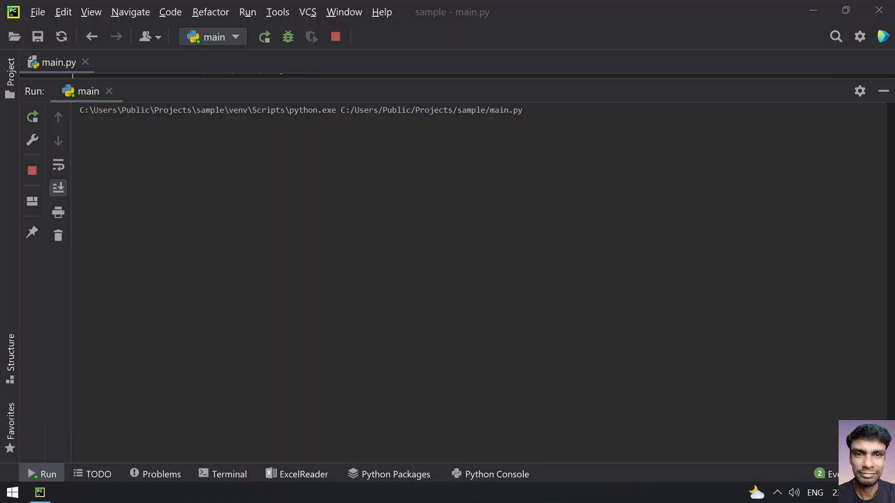
mouse_move(423, 499)
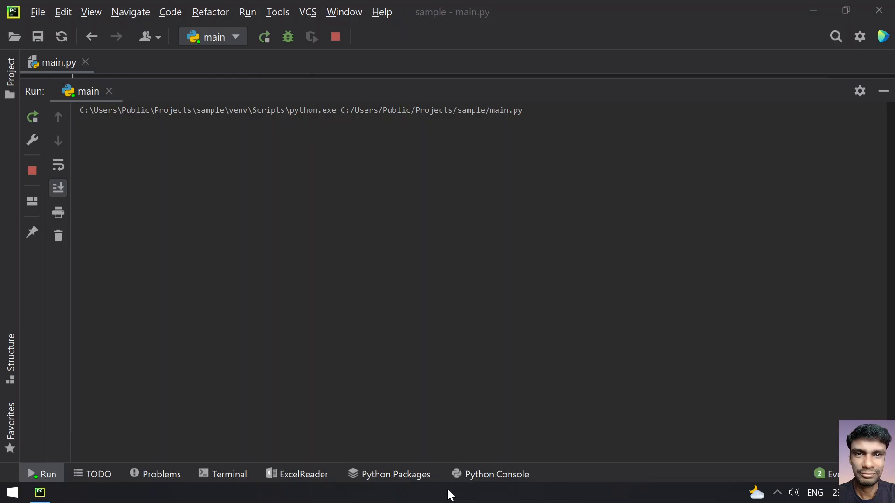
mouse_move(442, 496)
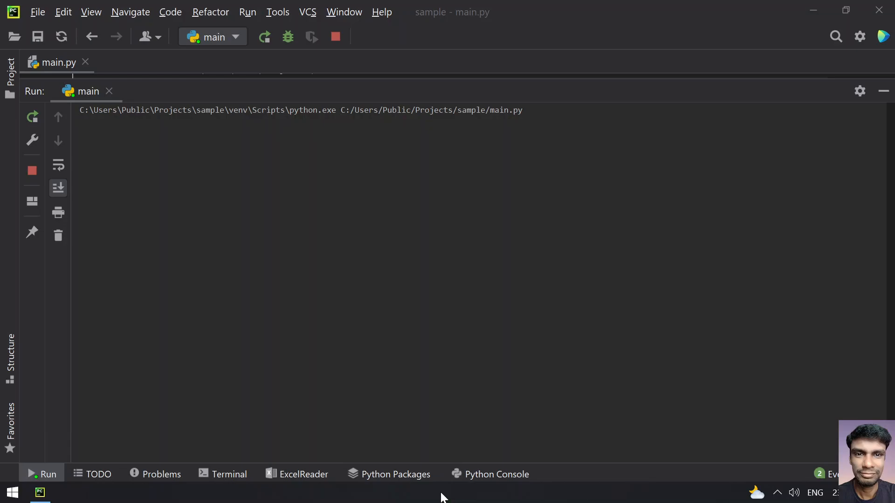
left_click(264, 37)
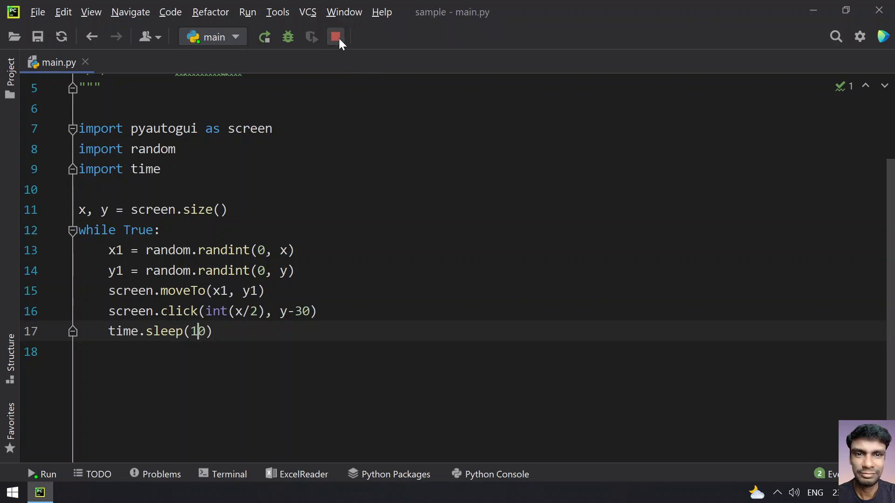
Step: Stop the running test and return to the top of main.py with time.sleep(60) restored
left_click(335, 36)
type("6")
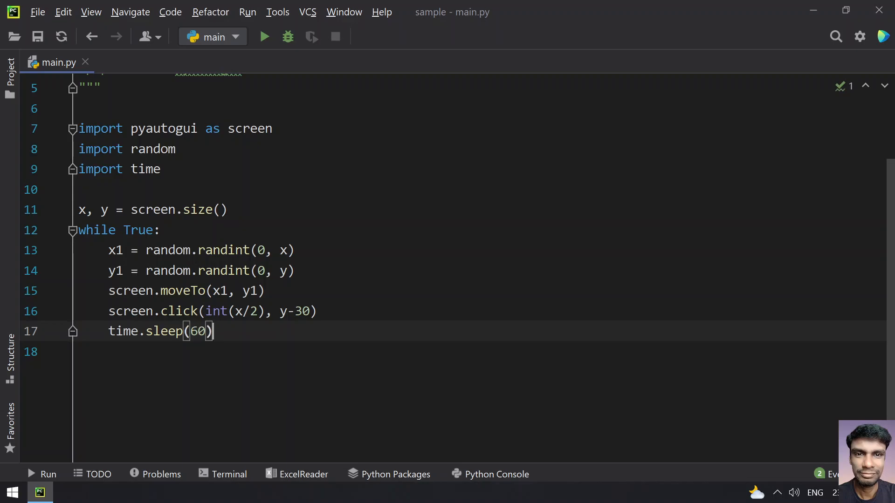
scroll("up", 3)
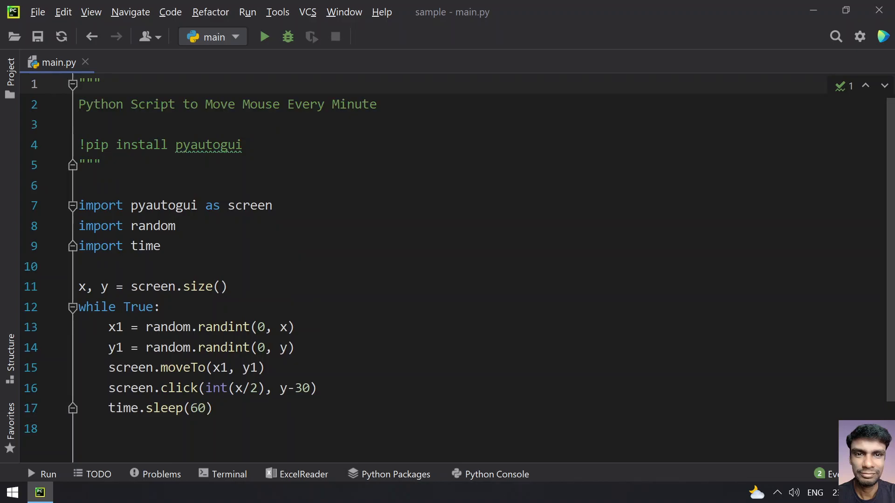